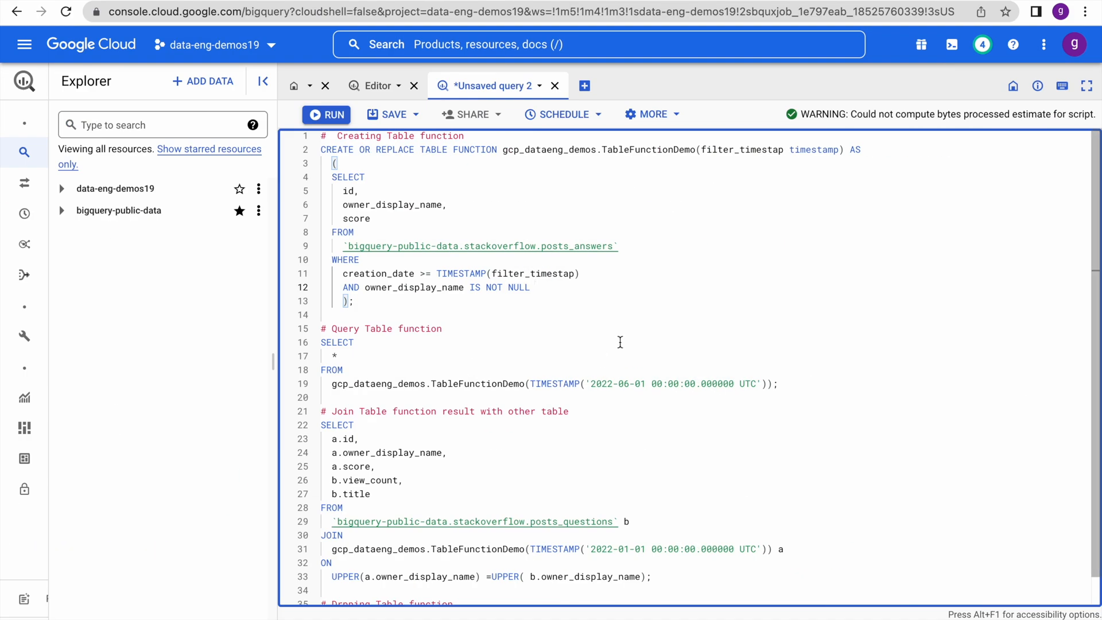
mouse_move(613, 338)
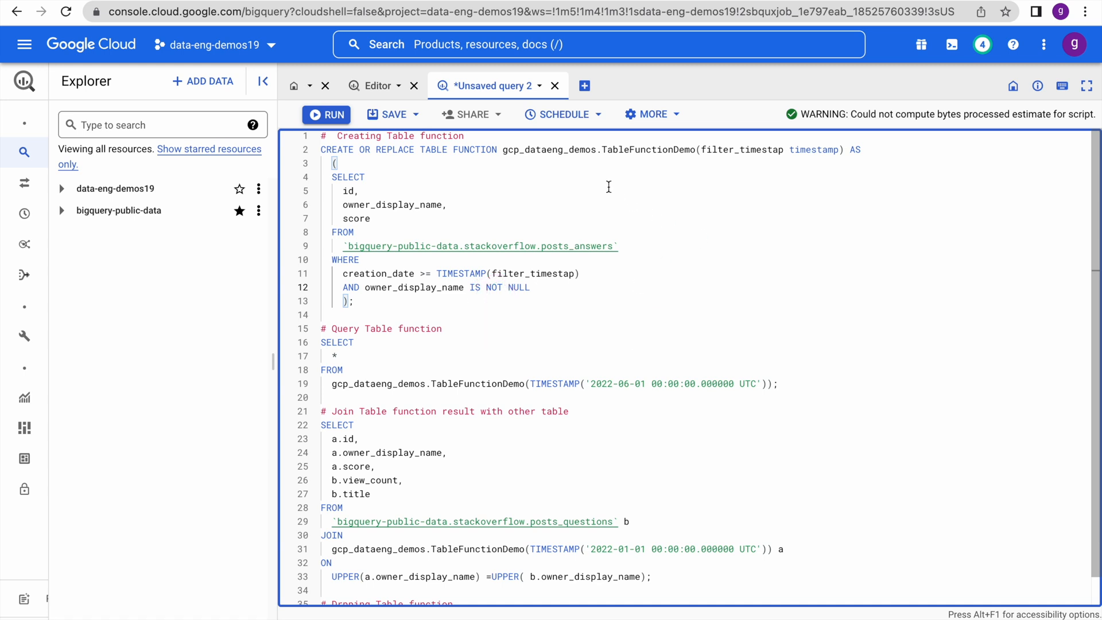
Expand data-eng-demos19 to reveal the gcp_dataeng_demos dataset, and select lines in the script
double_click(648, 150)
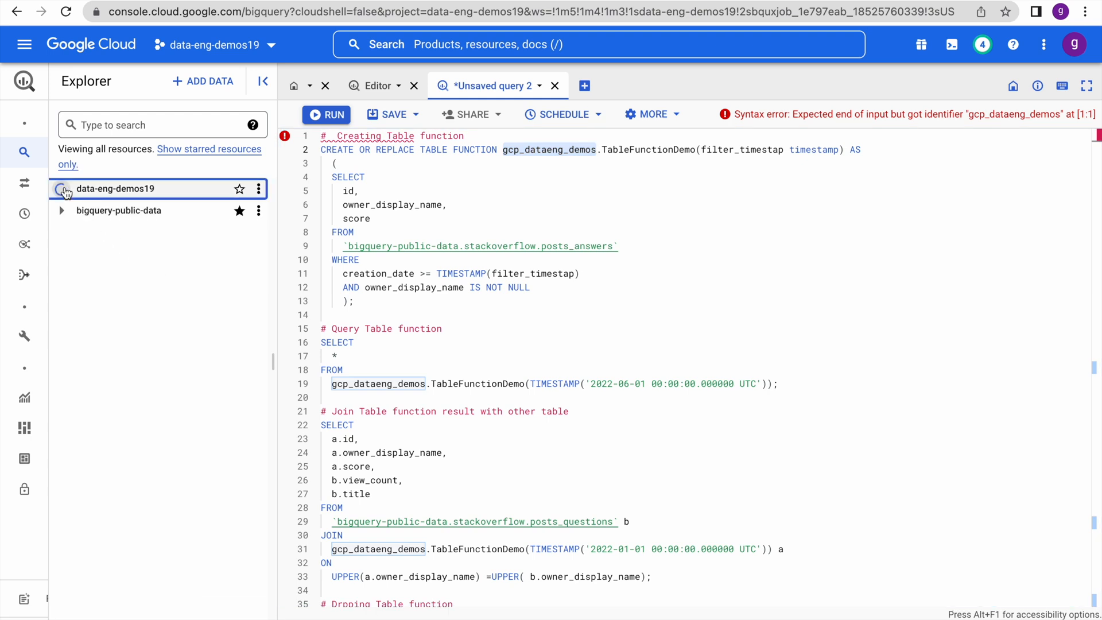
left_click(62, 188)
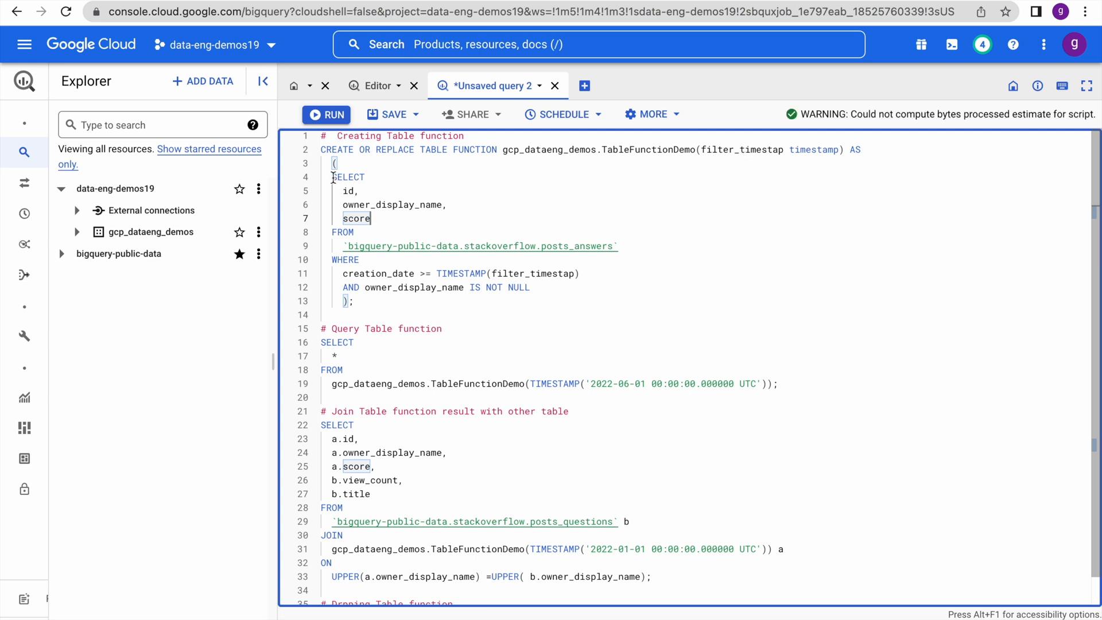
left_click_drag(331, 177, 534, 286)
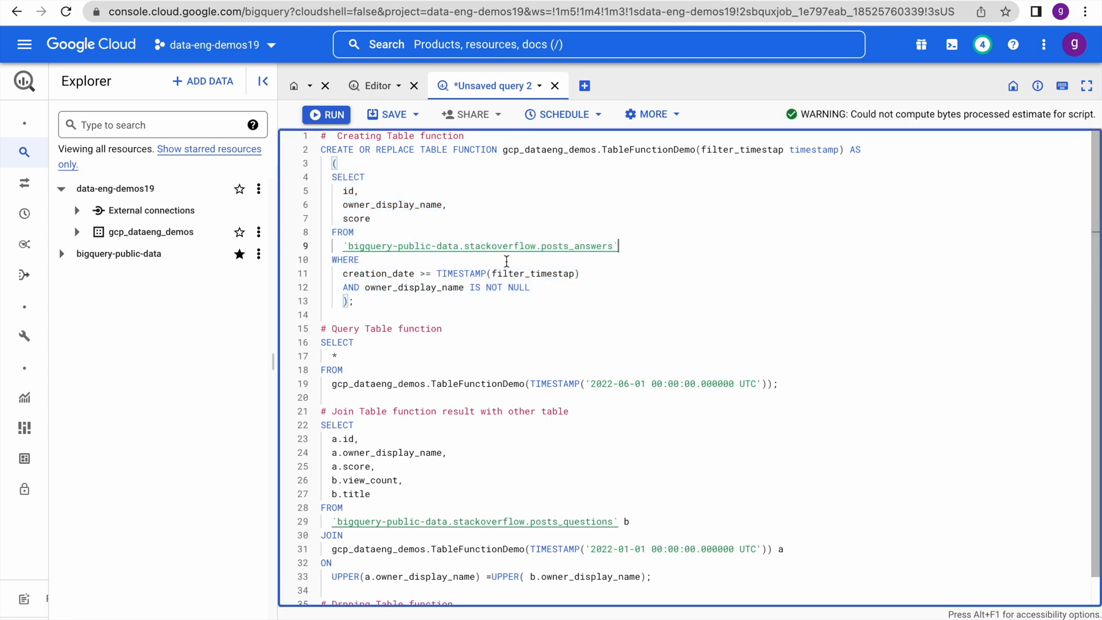
mouse_move(581, 263)
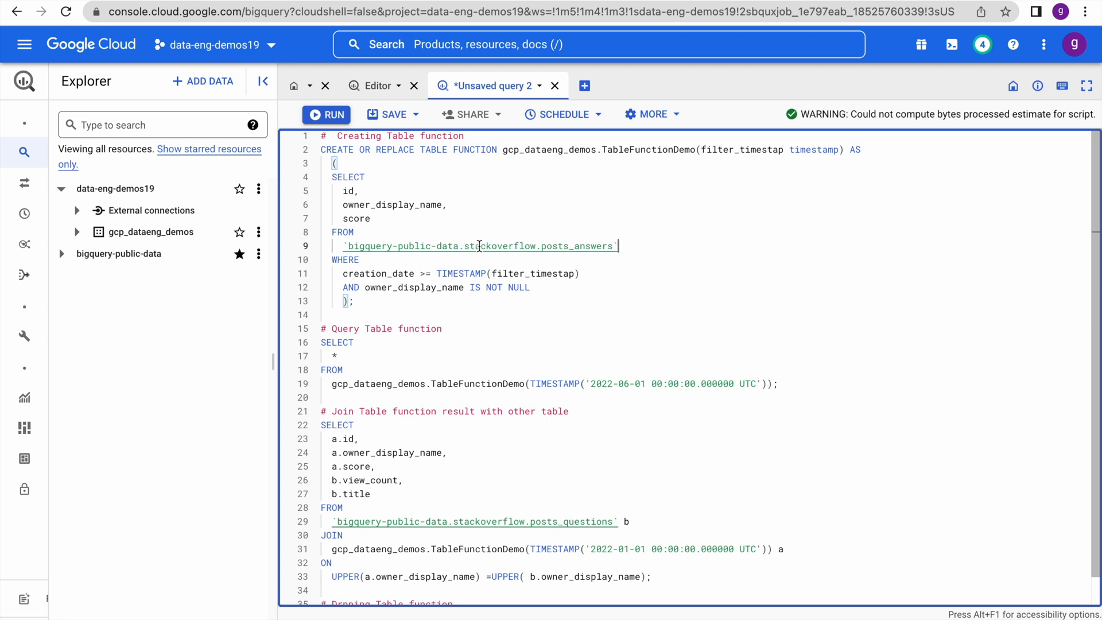
mouse_move(507, 255)
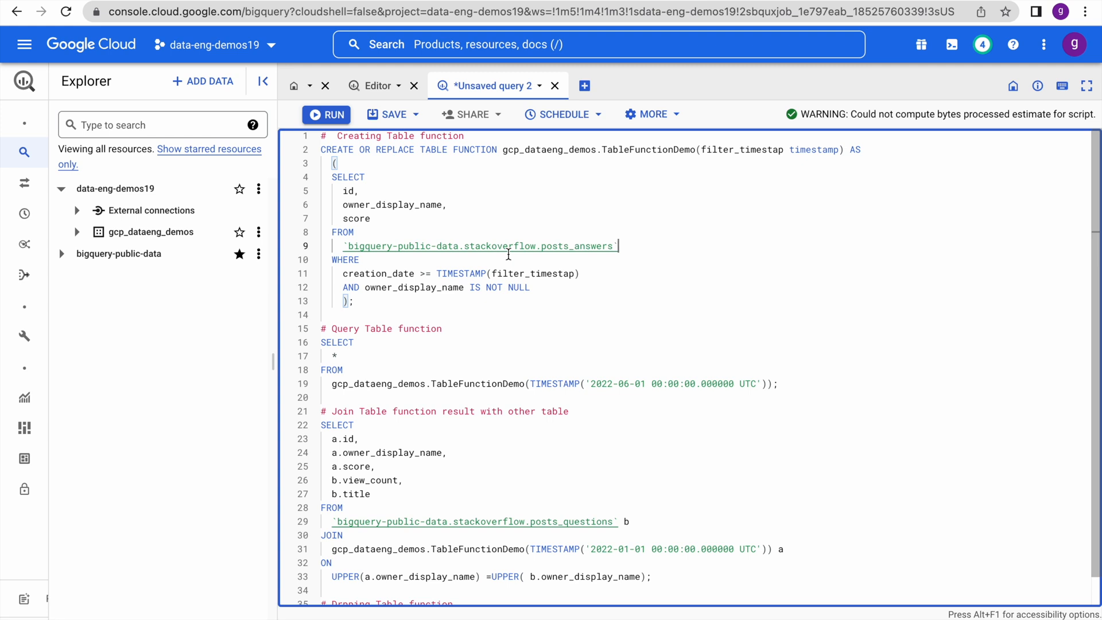
mouse_move(641, 272)
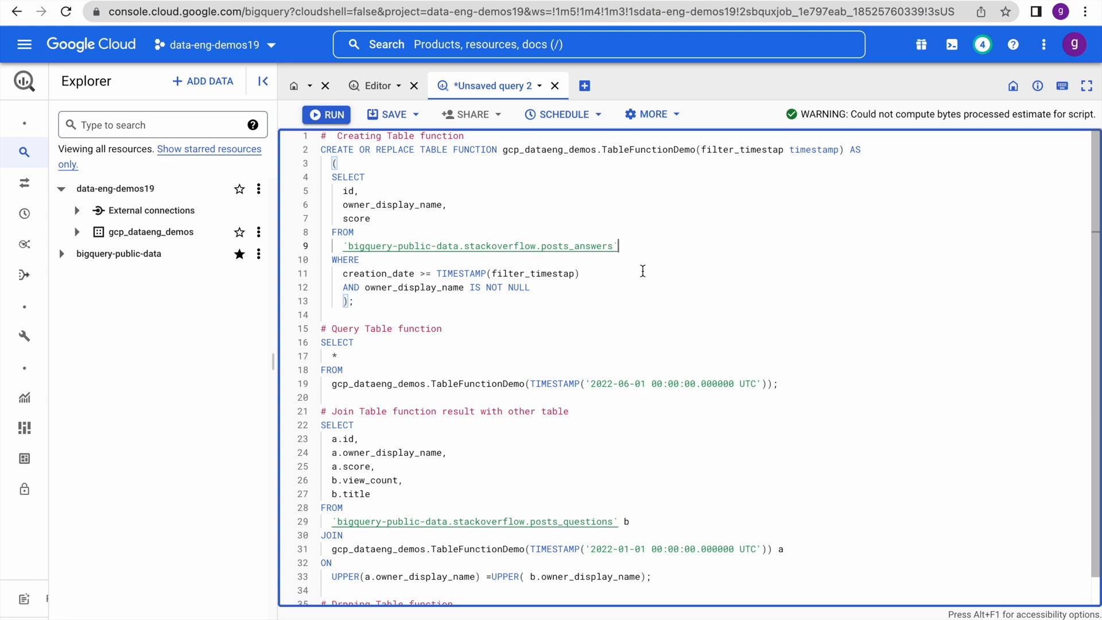
mouse_move(517, 268)
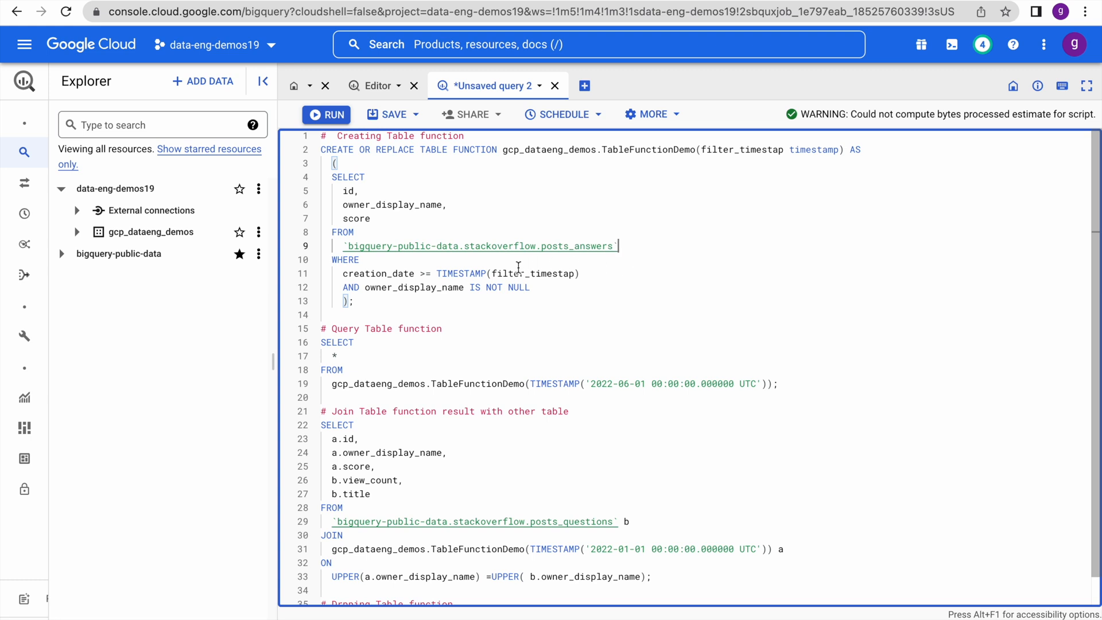
mouse_move(614, 291)
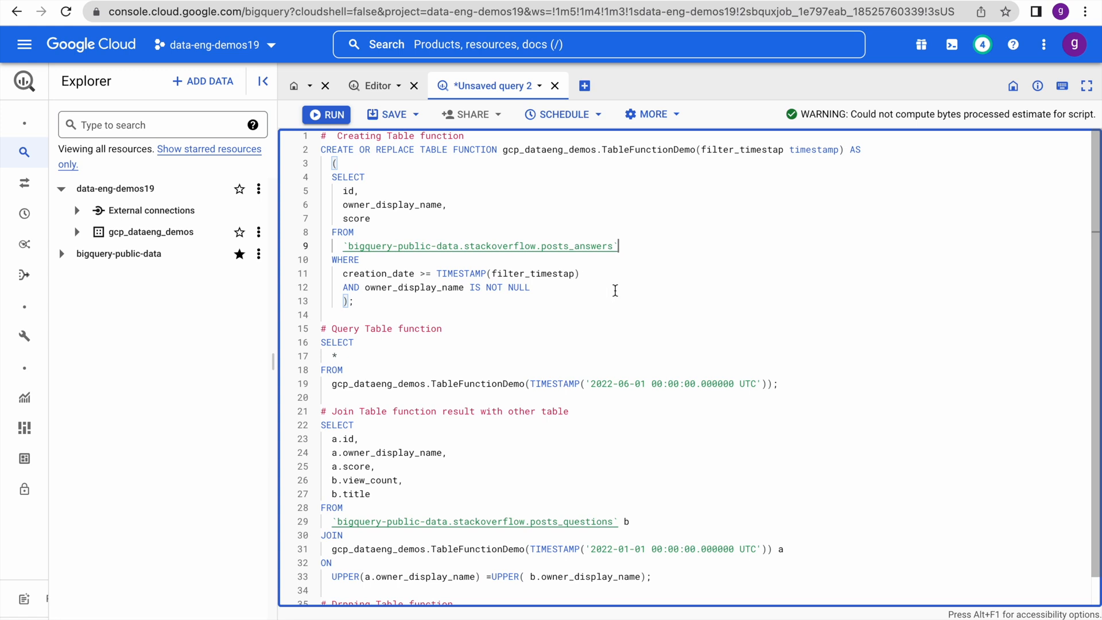
mouse_move(579, 296)
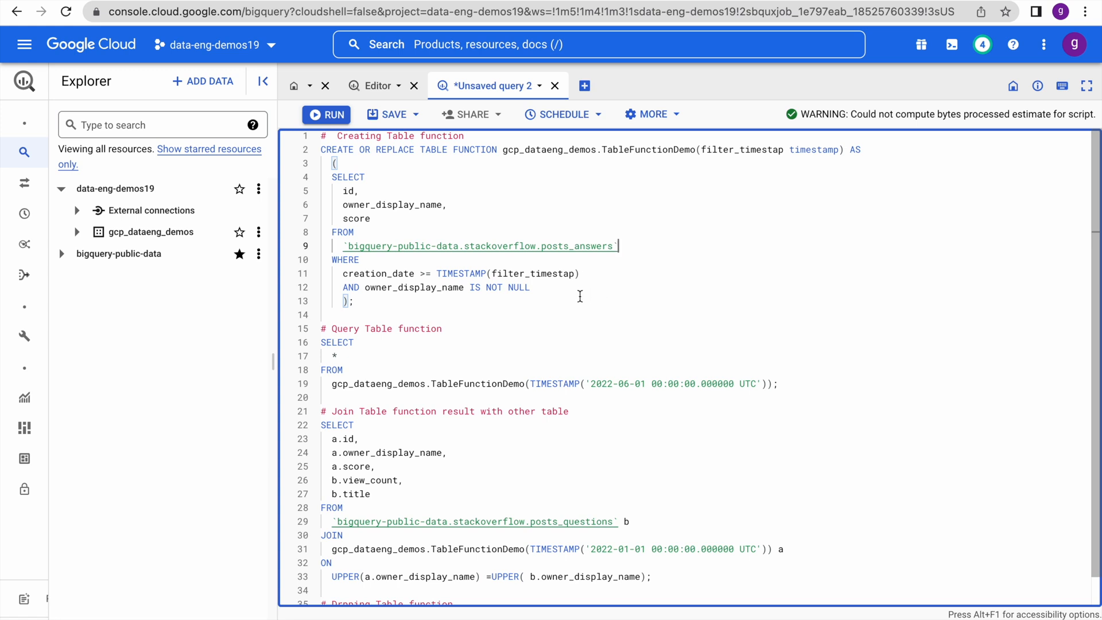
mouse_move(567, 292)
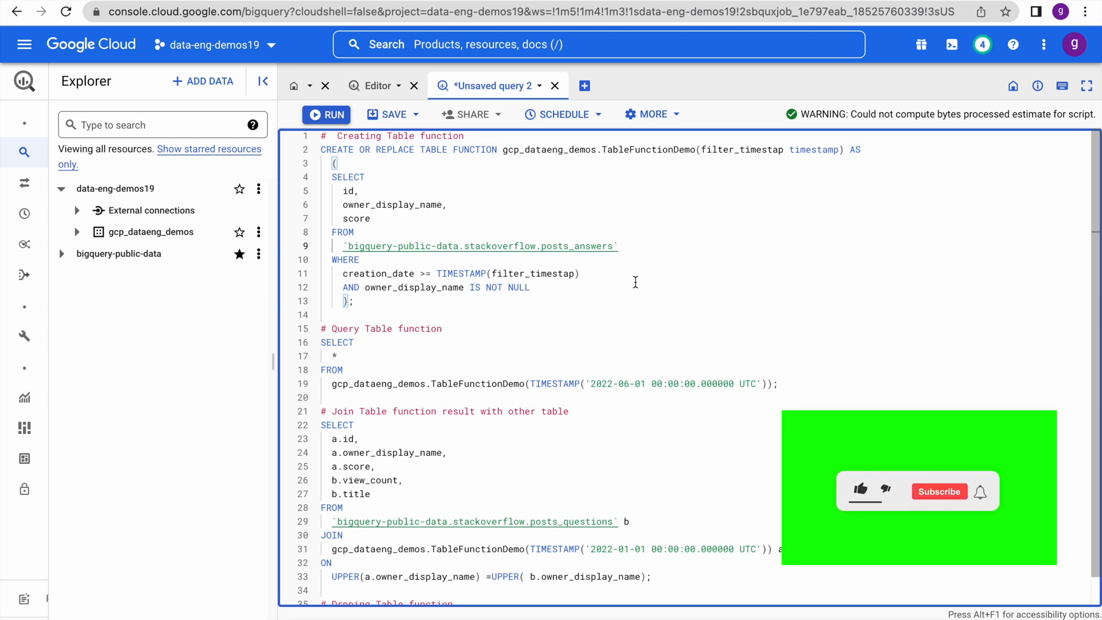
Return to the plain posts_answers query with its 2022-06-01 filter and 1,135-row results
left_click(858, 490)
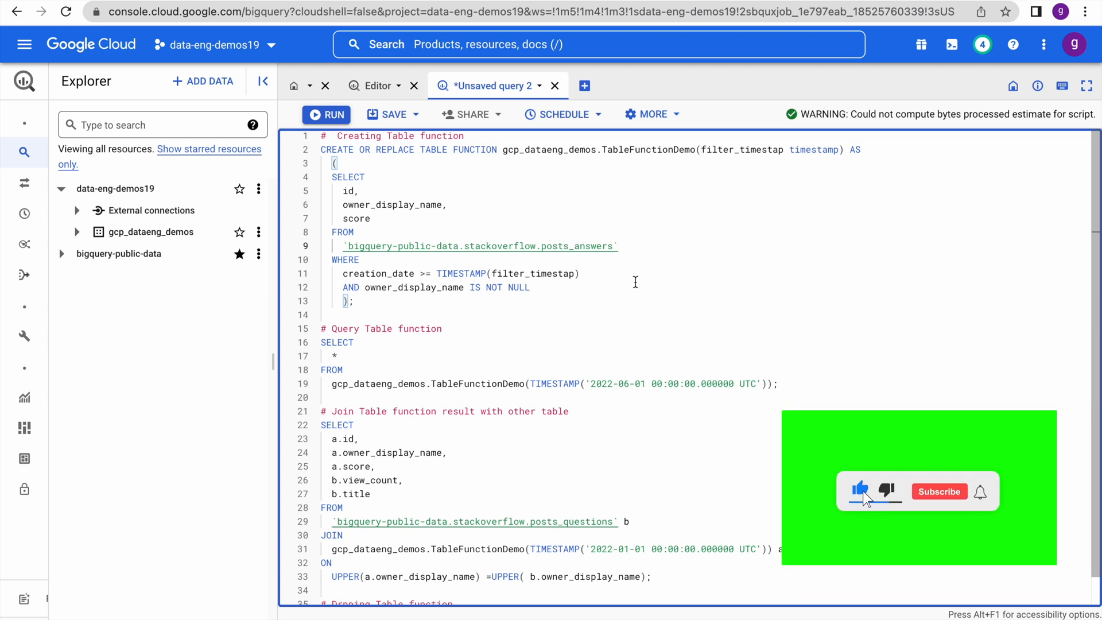
left_click(938, 491)
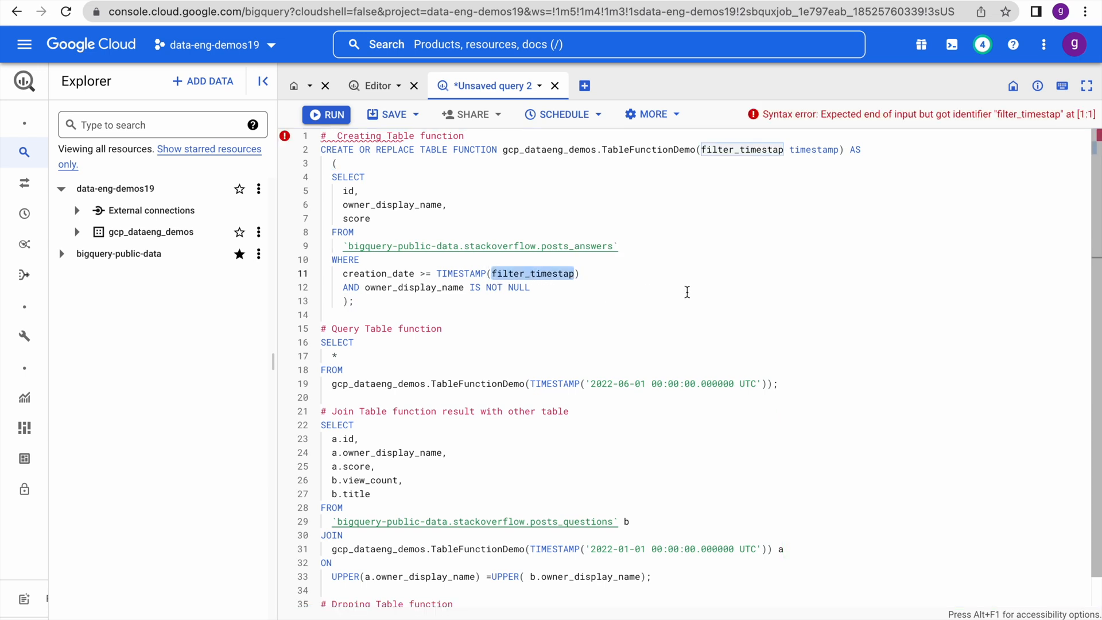
left_click(379, 85)
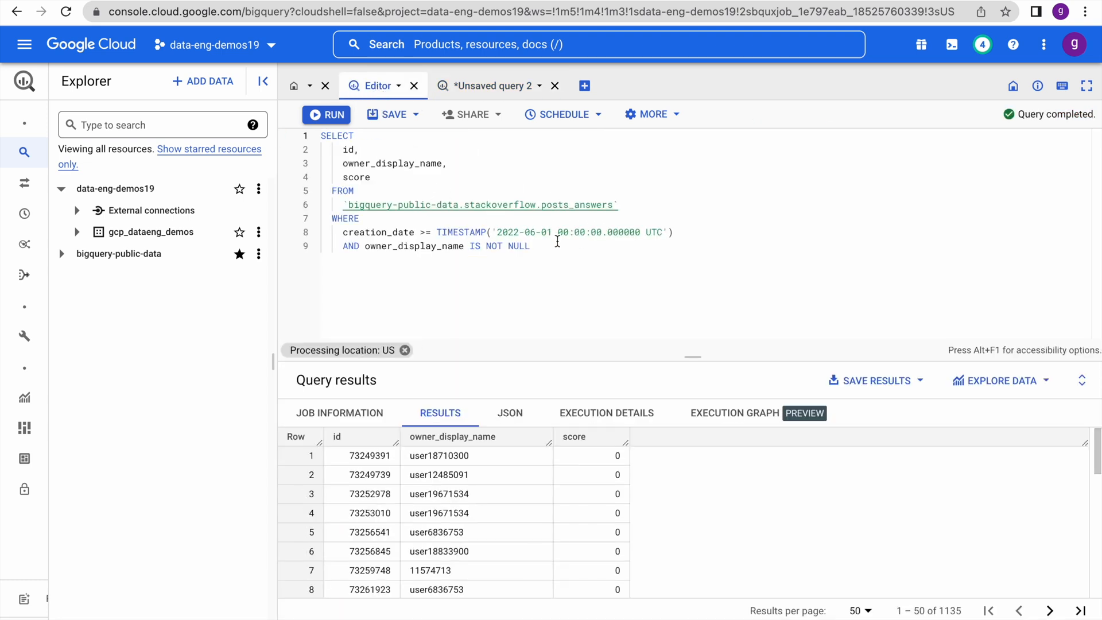
mouse_move(338, 128)
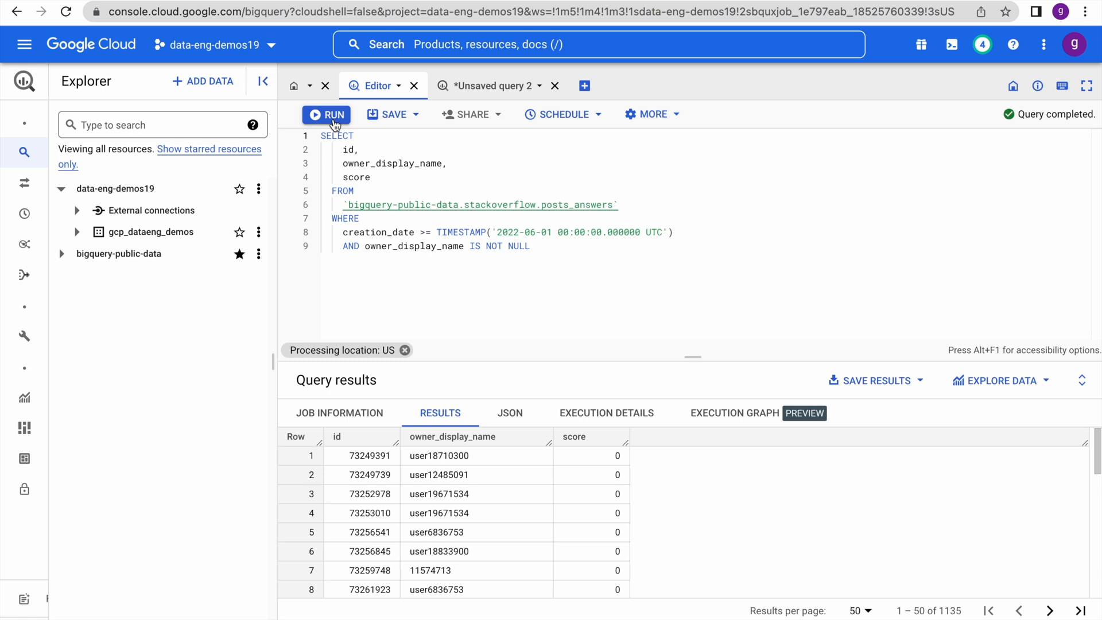
Rerun the posts_answers query with a 2022-06-02 cutoff for 1,111 rows, then go back to the script
left_click(326, 113)
type("2")
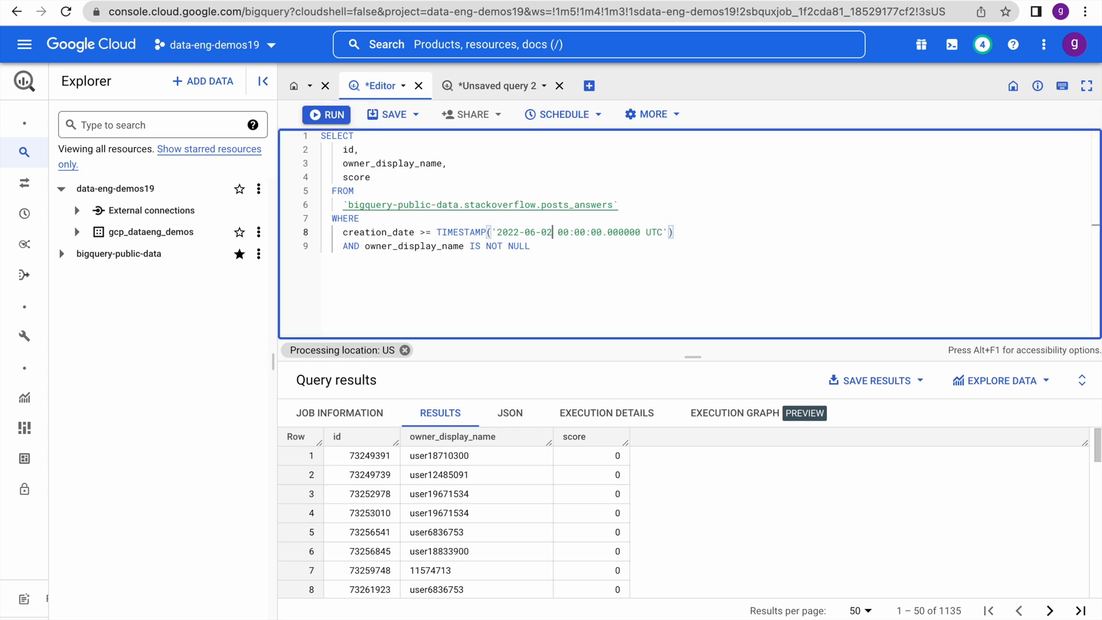
left_click(326, 114)
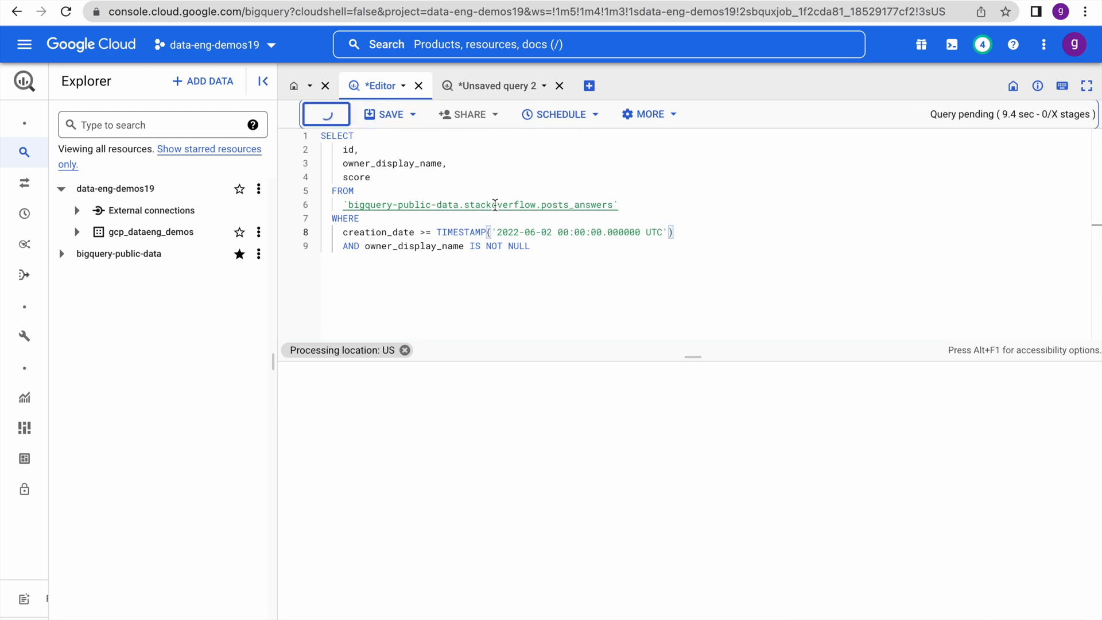
left_click(325, 113)
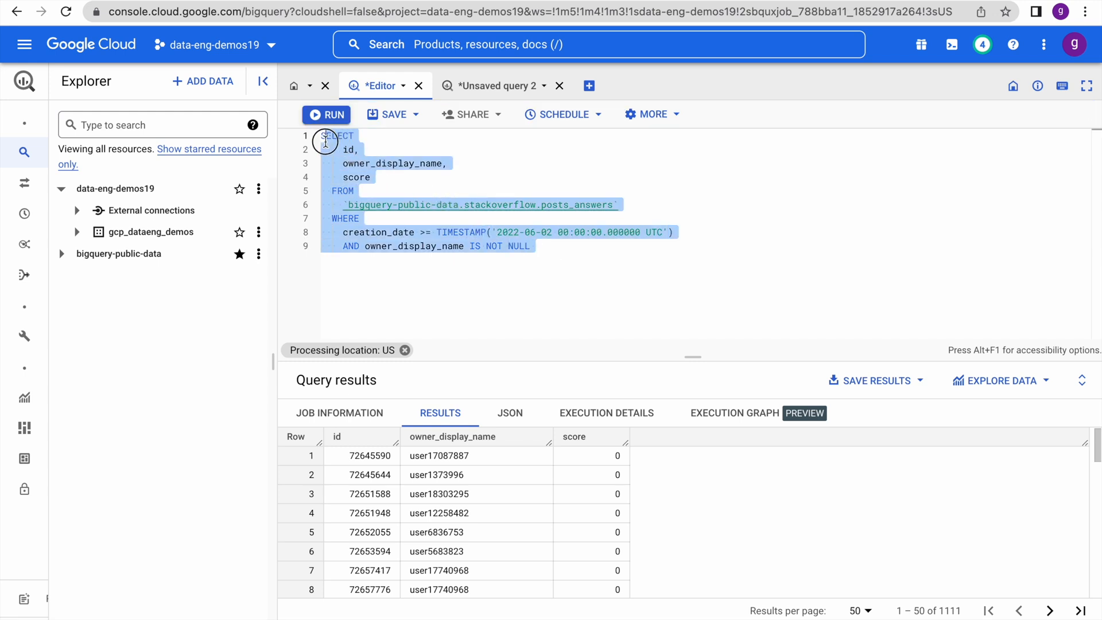
left_click(496, 85)
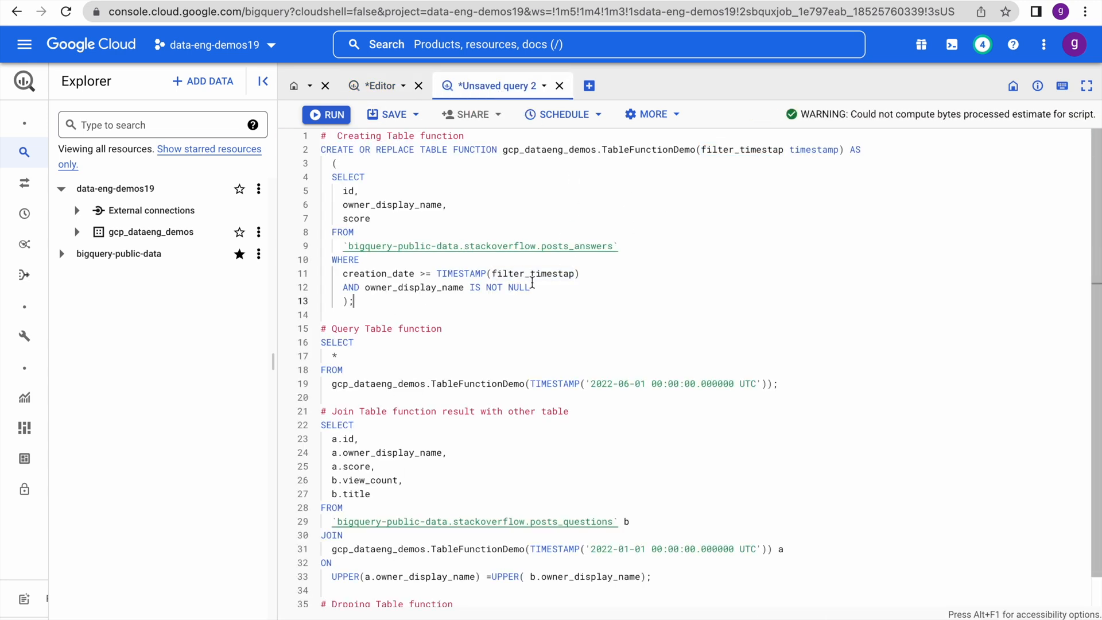
Select the filter_timestamp parameter in the WHERE clause of the table function script
double_click(531, 274)
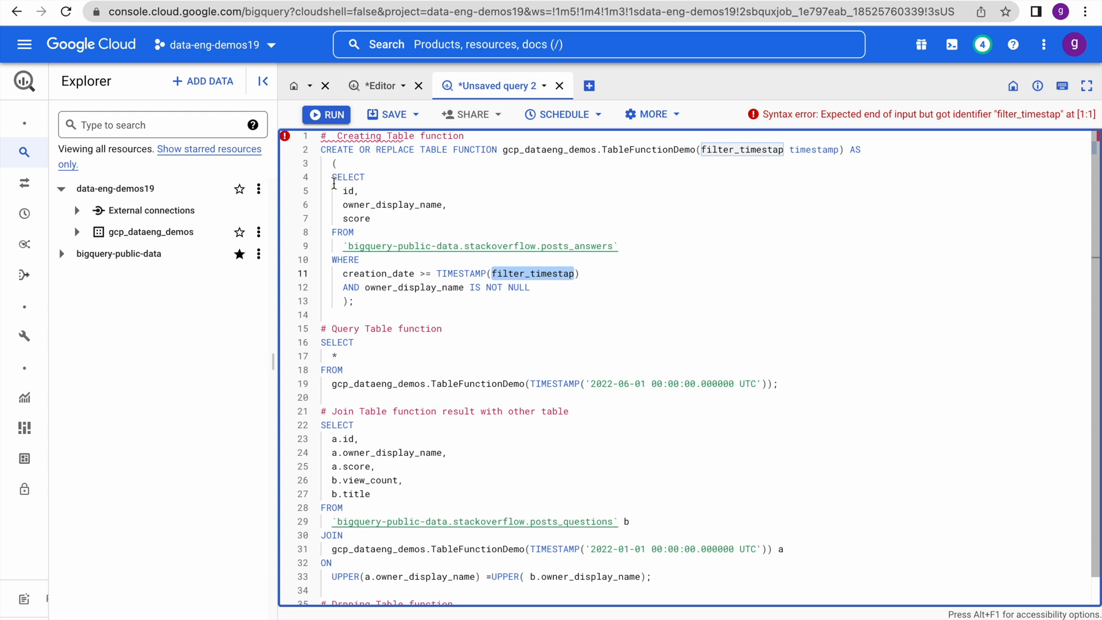
mouse_move(460, 280)
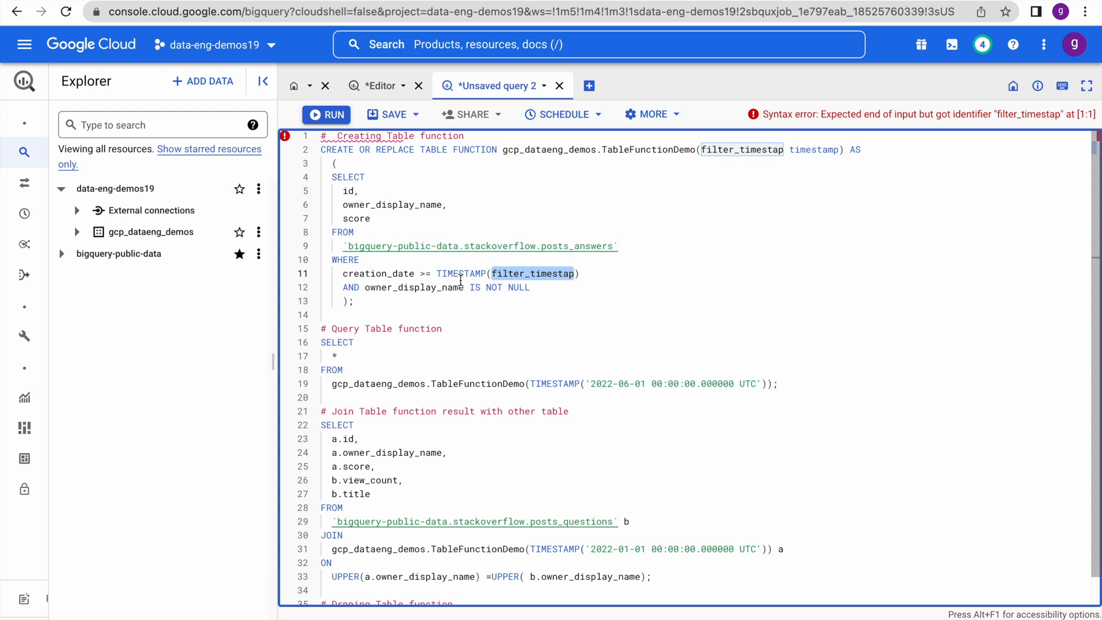
mouse_move(668, 230)
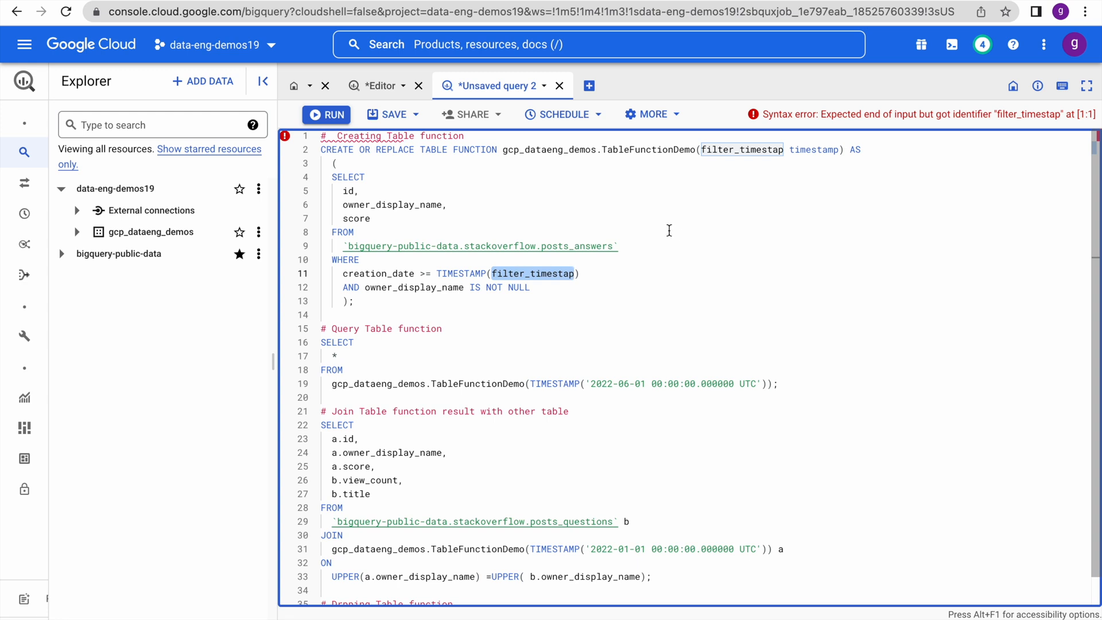
mouse_move(585, 200)
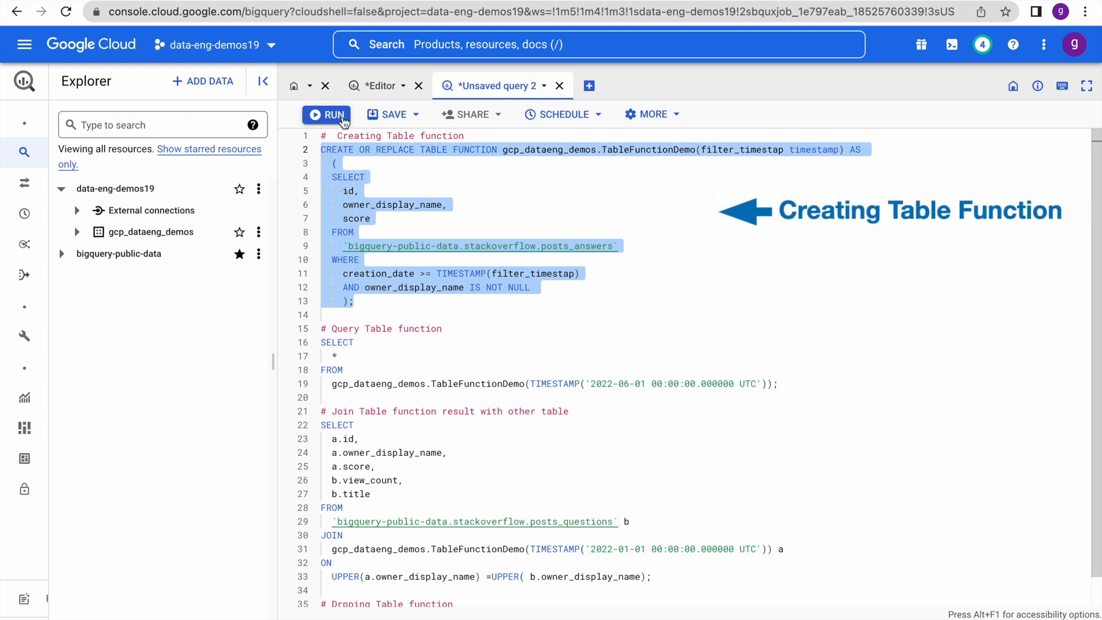
Run the CREATE OR REPLACE TABLE FUNCTION statement to create TableFunctionDemo
left_click(325, 114)
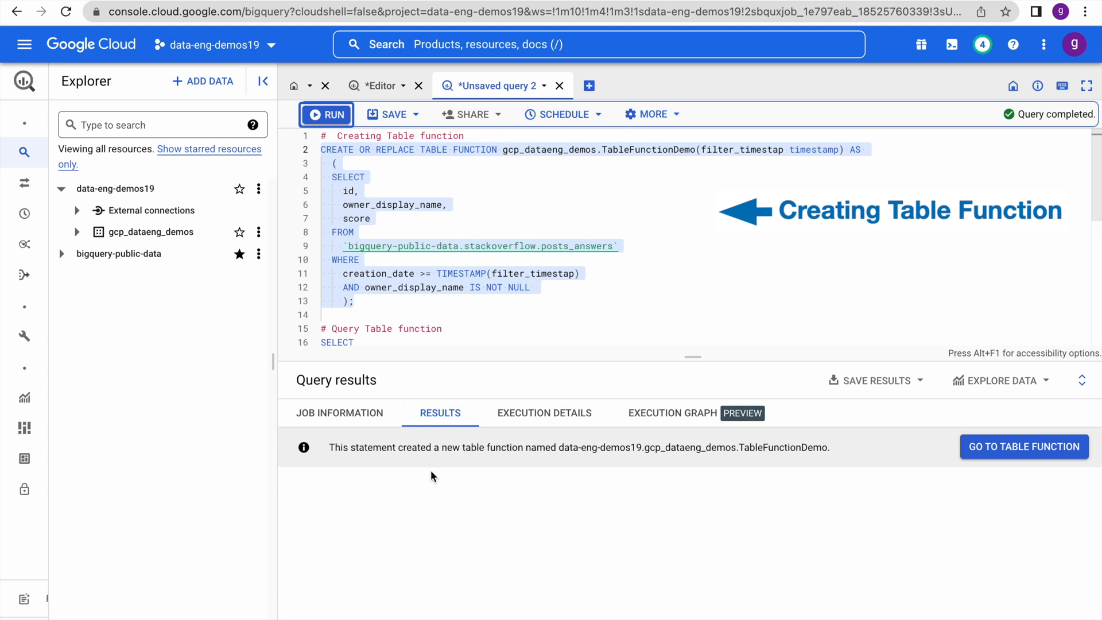
mouse_move(536, 459)
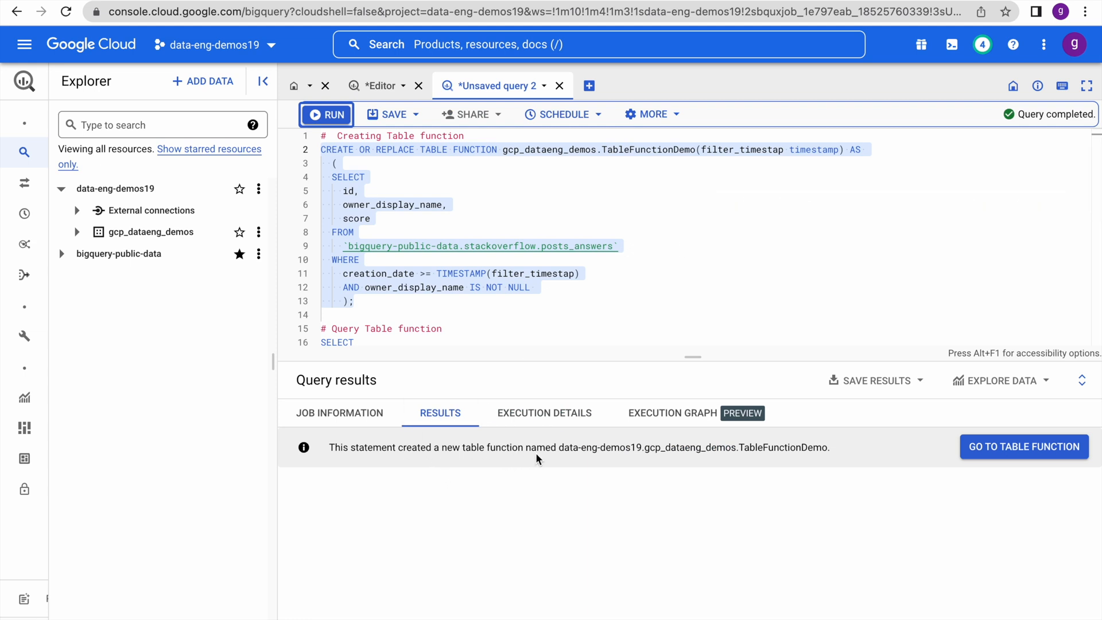
mouse_move(716, 266)
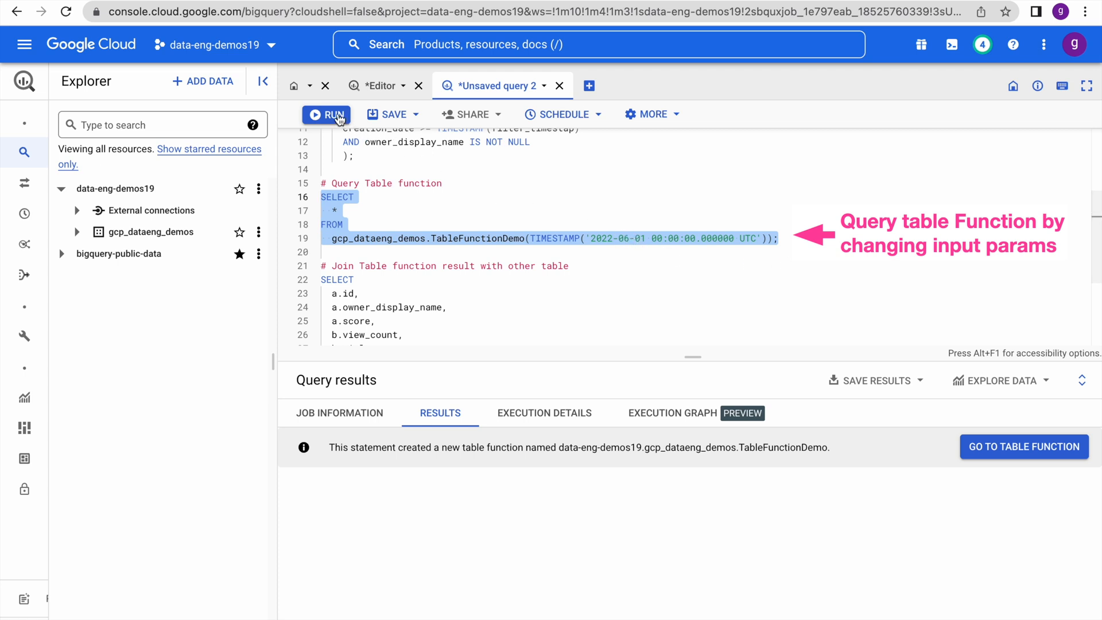
Query TableFunctionDemo with 2022-06-01 (1,135 rows), then rerun it with 2022-06-03 (1,077 rows)
left_click(326, 113)
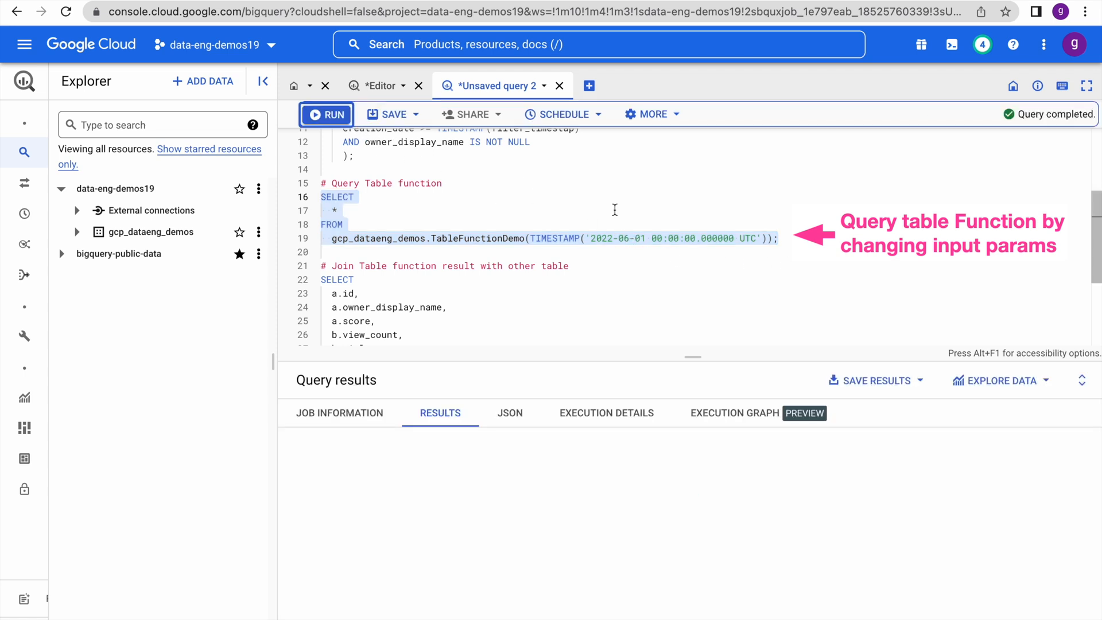
left_click(326, 113)
type("3")
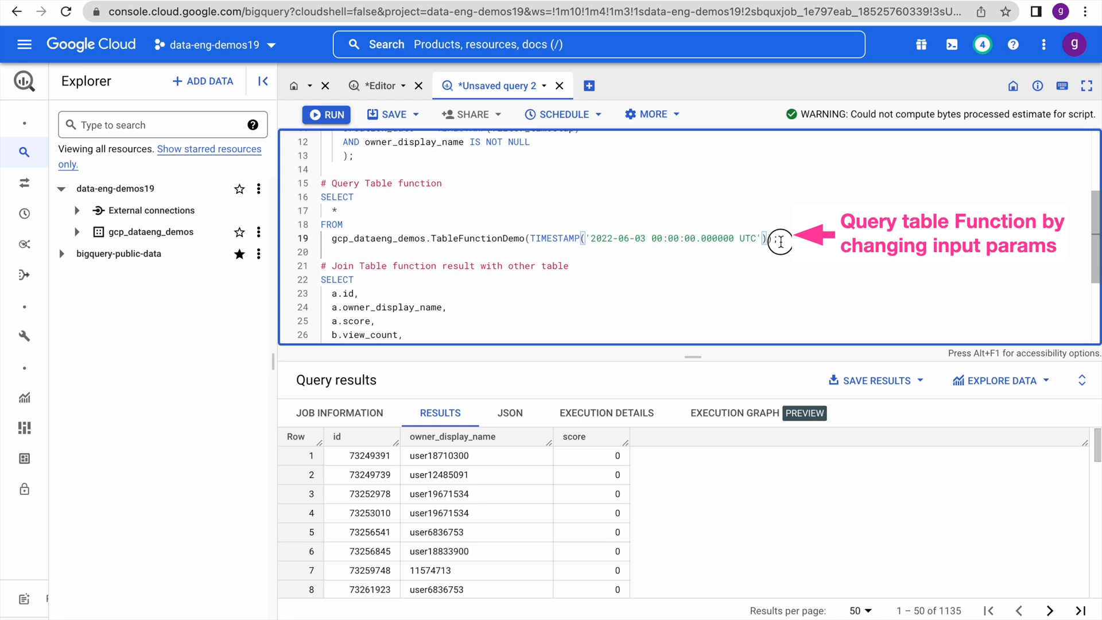
type(");")
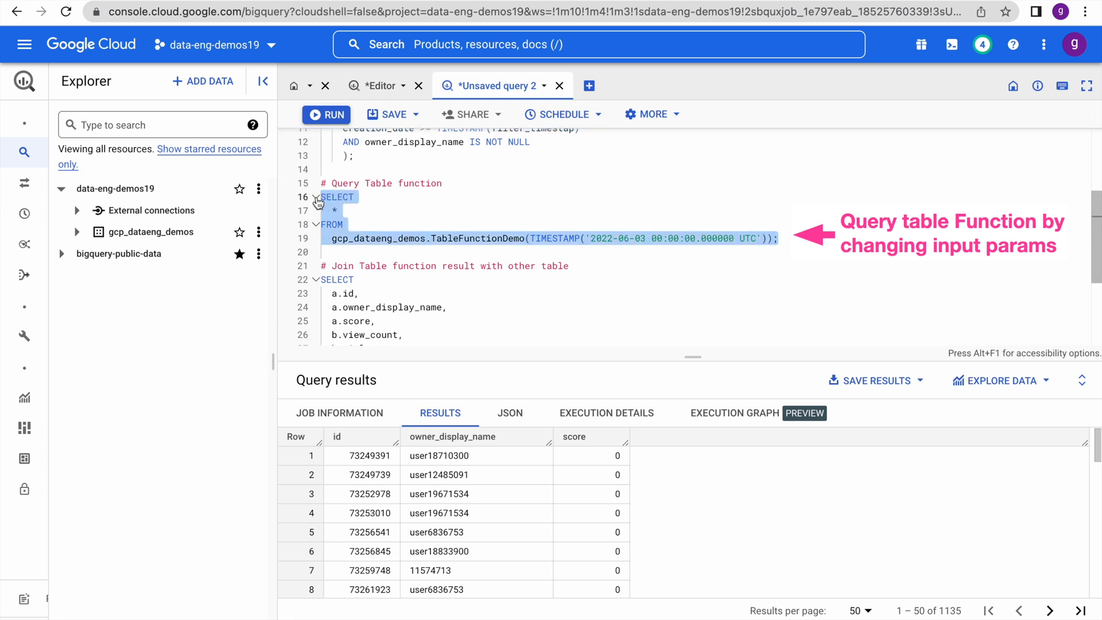
left_click(325, 113)
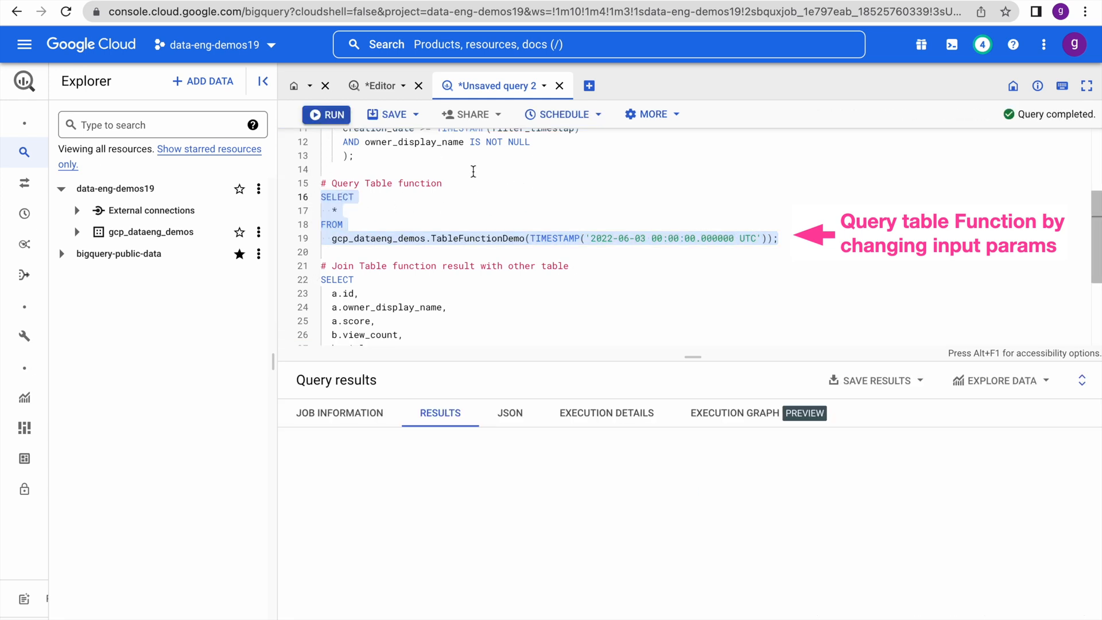
left_click(326, 114)
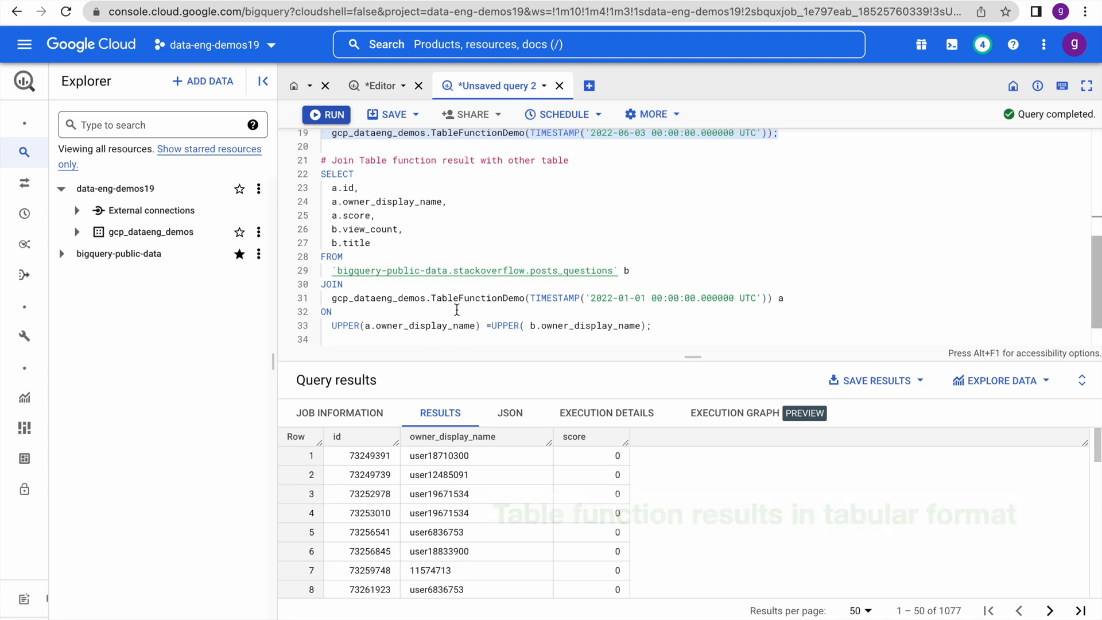
Run the TableFunctionDemo join with posts_questions, returning view counts and titles for 117,613 rows
double_click(476, 297)
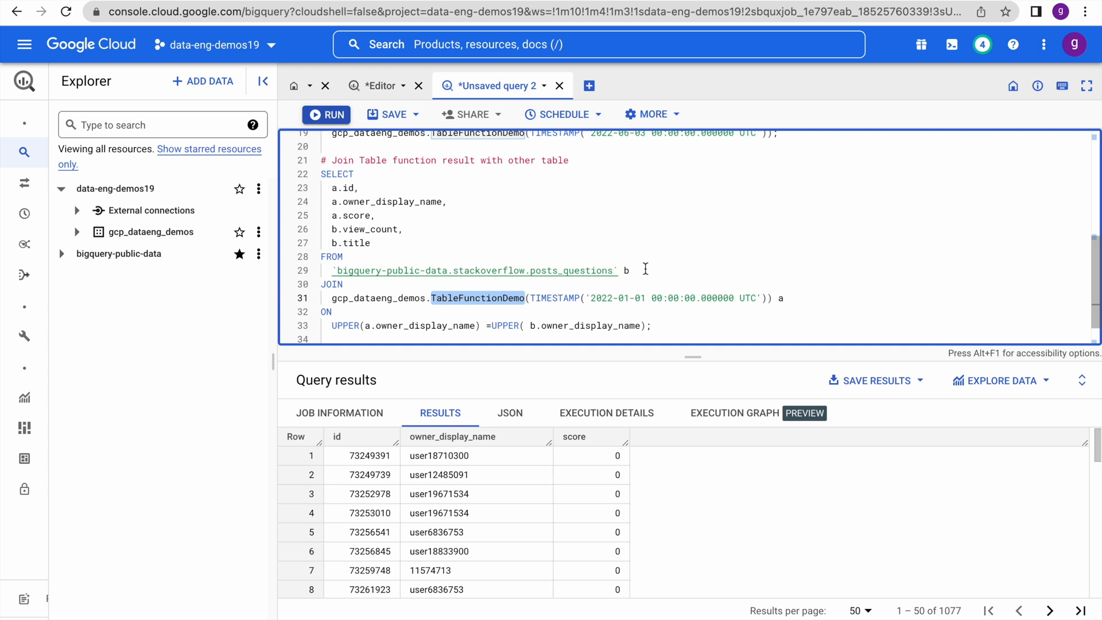
mouse_move(478, 269)
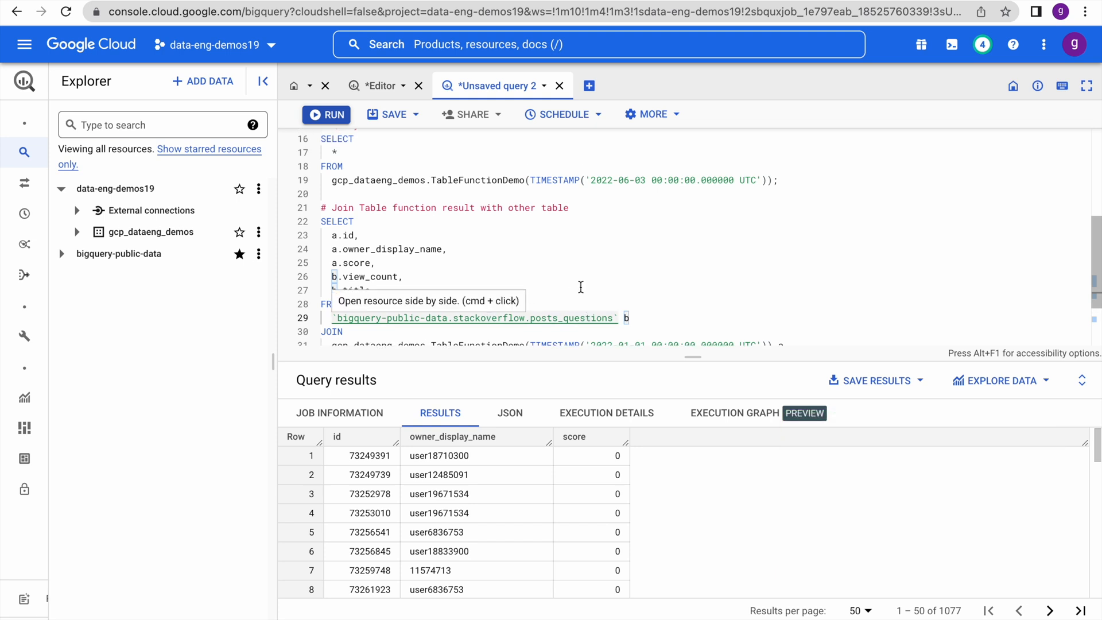
scroll("down", 3)
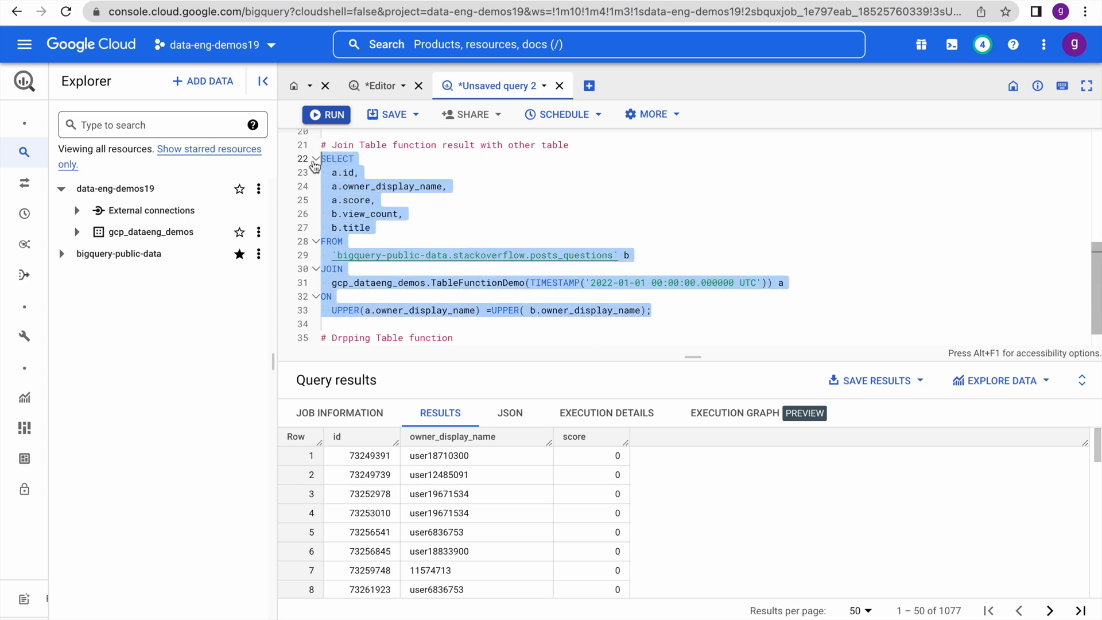
left_click(325, 113)
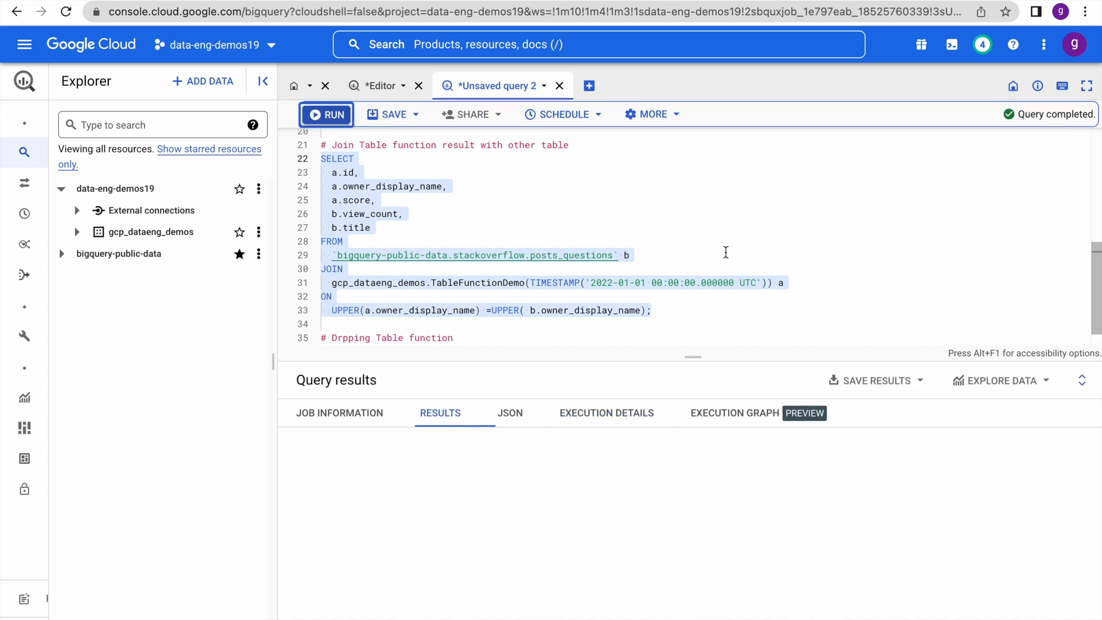
left_click(325, 114)
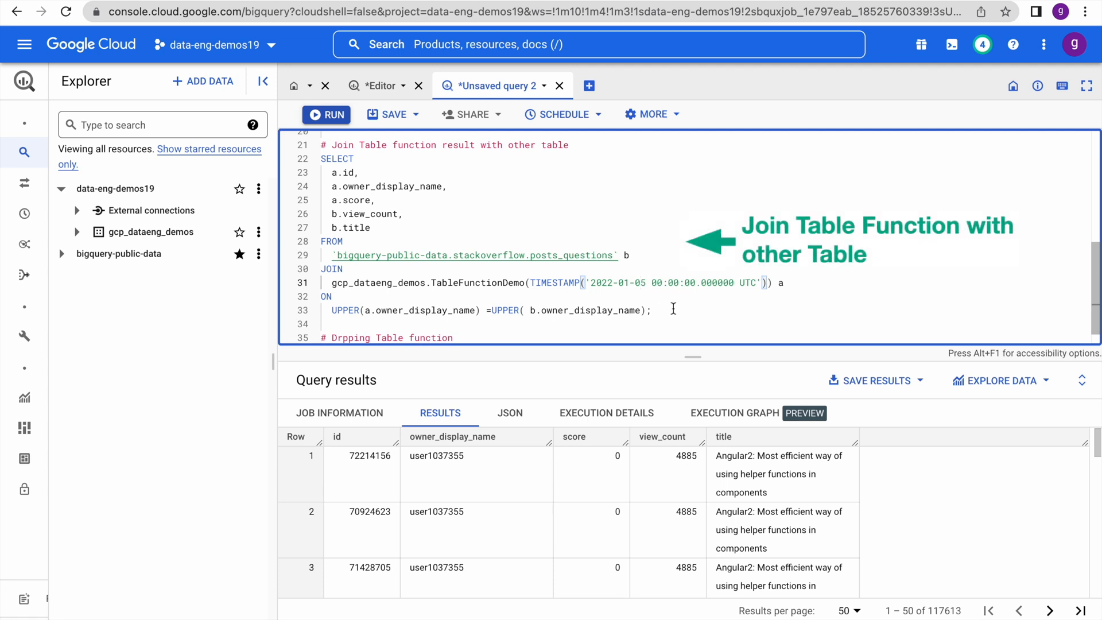
Select the join query on lines 22–33 and run it with the 2022-01-05 timestamp, returning 115,223 rows
left_click_drag(346, 268, 654, 310)
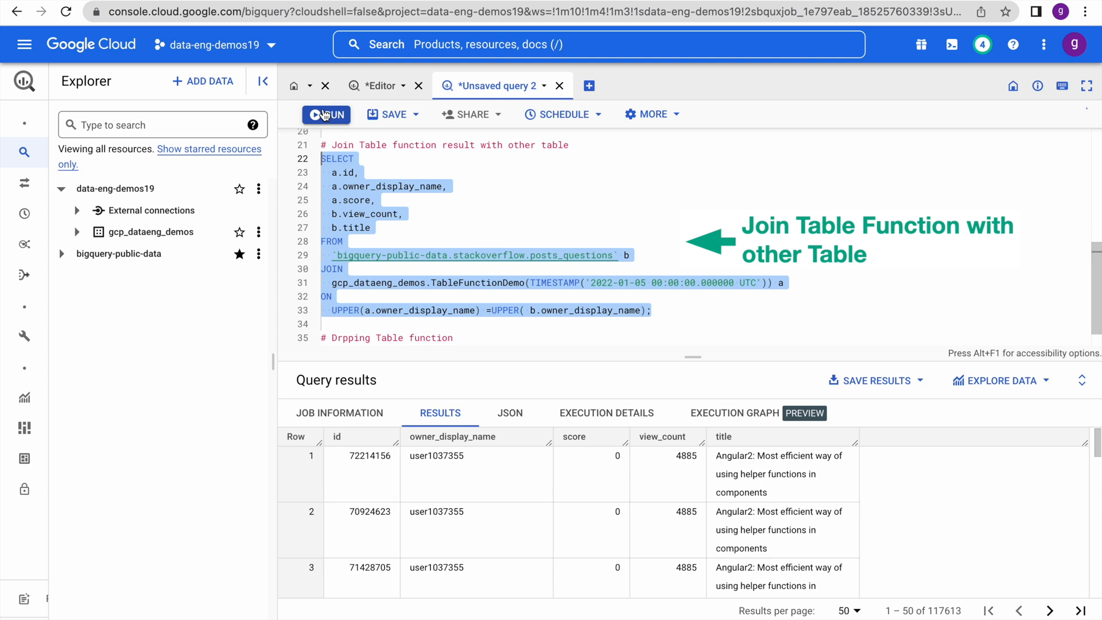
left_click(325, 114)
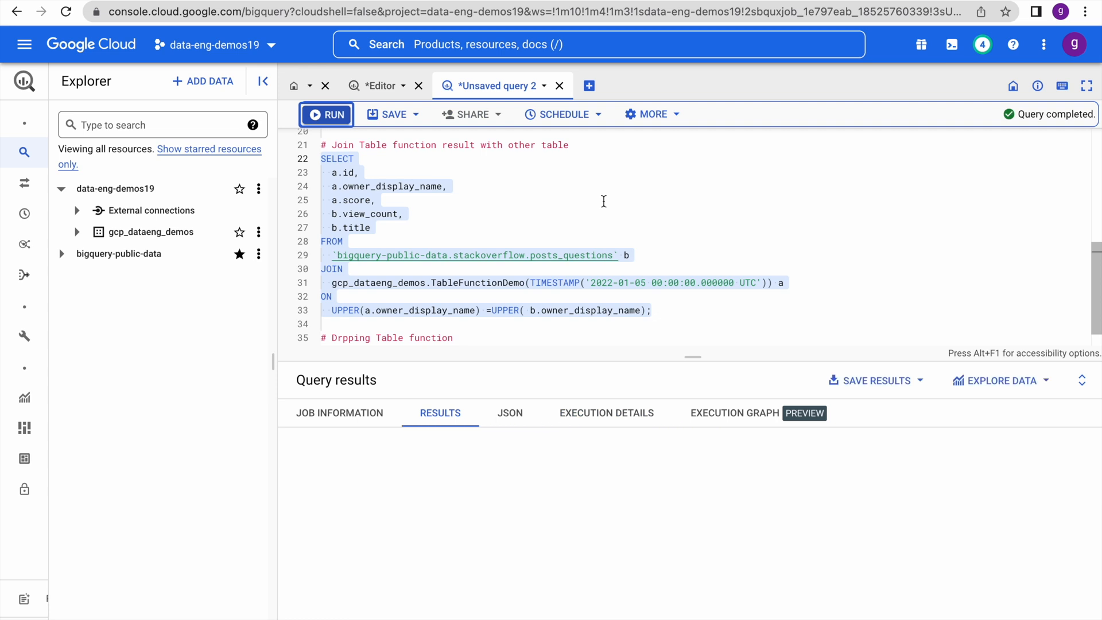
left_click(326, 113)
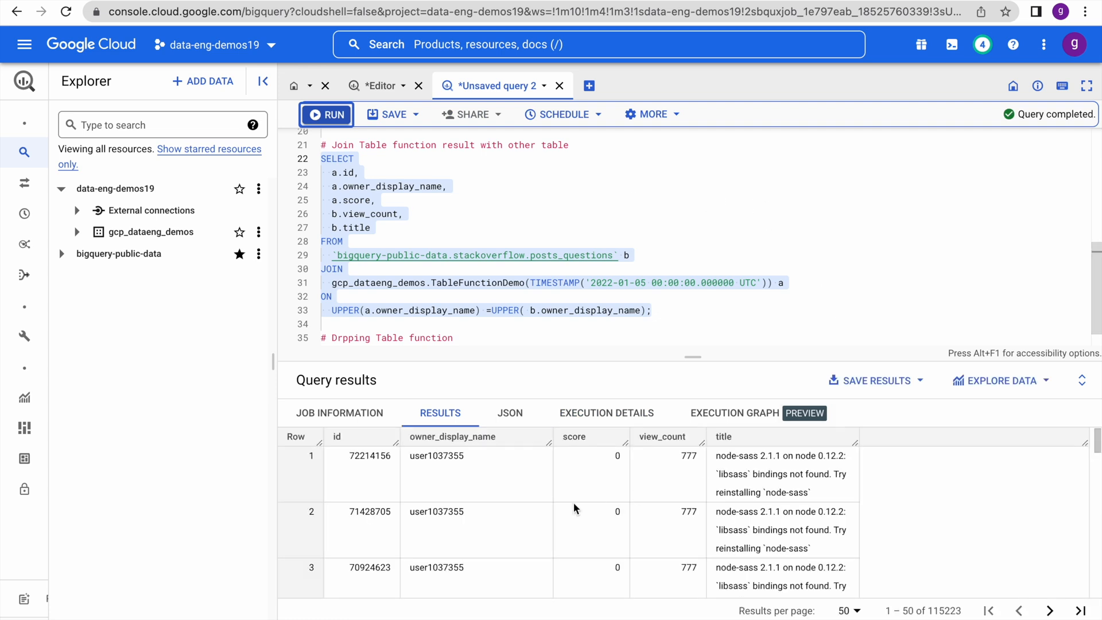
mouse_move(685, 225)
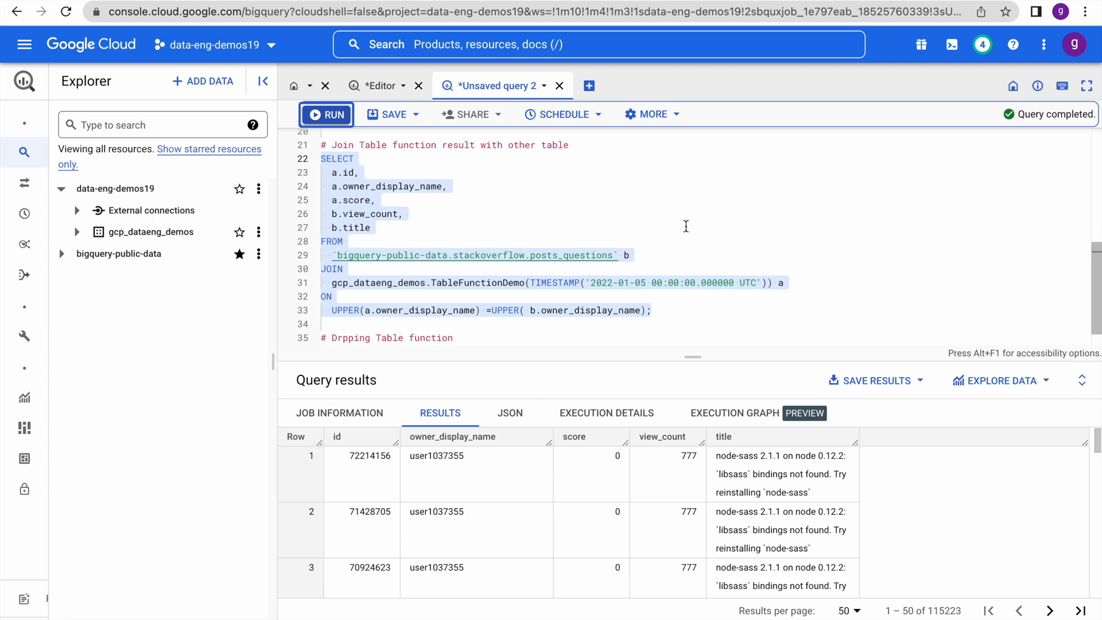
mouse_move(411, 284)
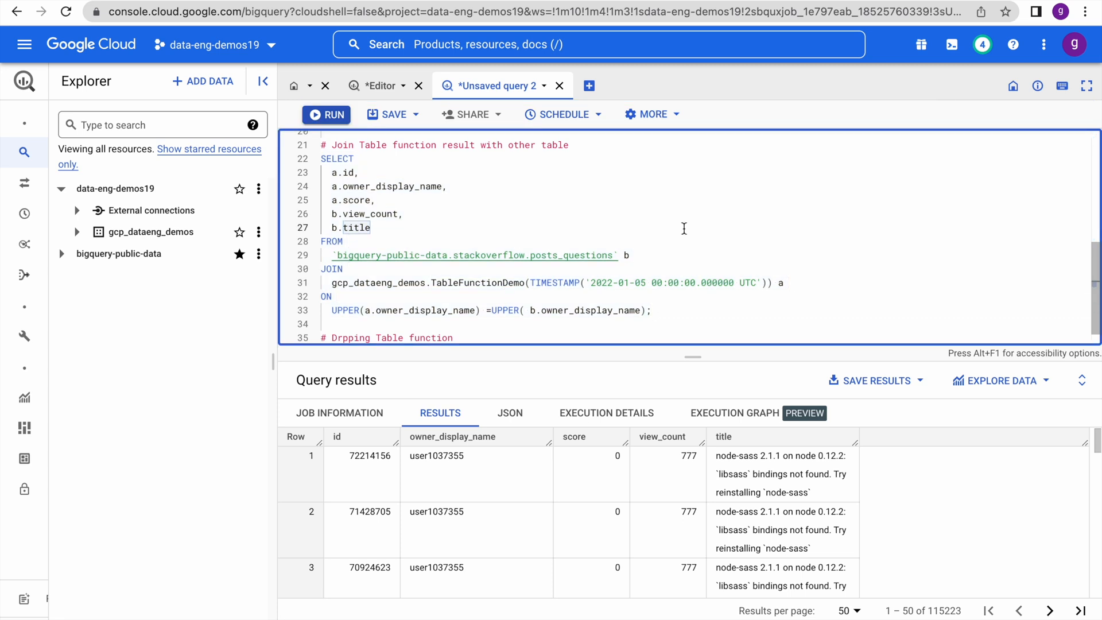
mouse_move(486, 274)
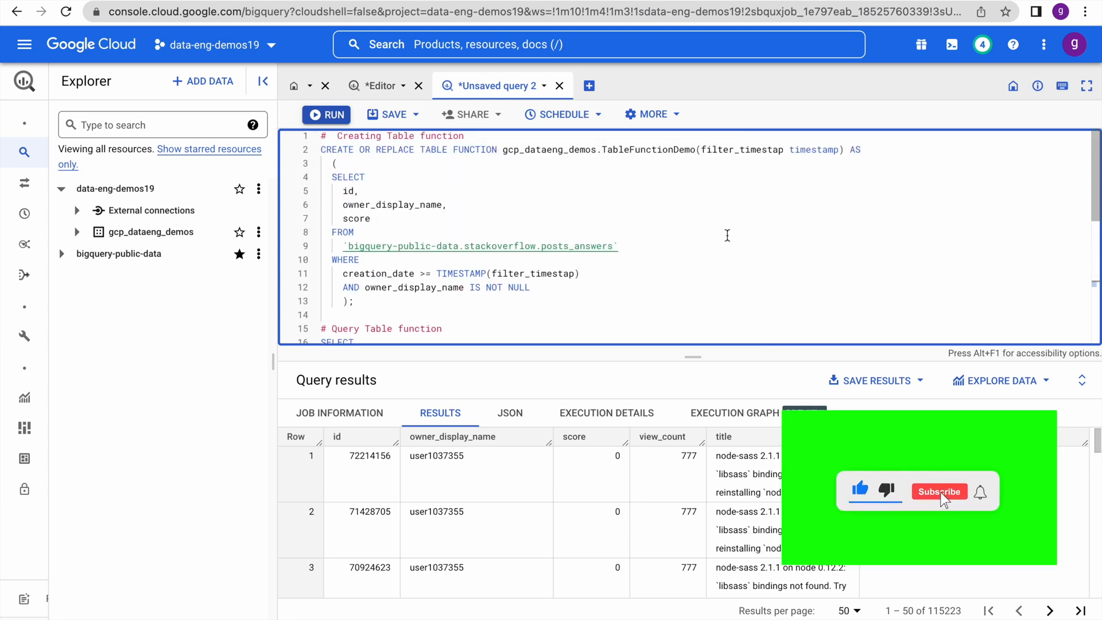
left_click(939, 490)
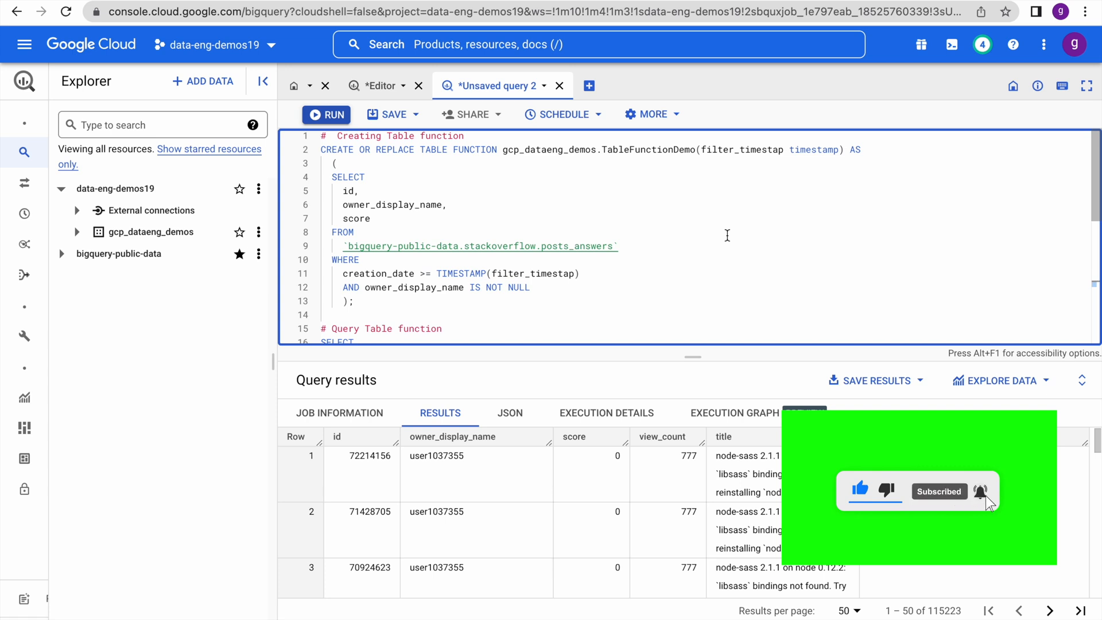